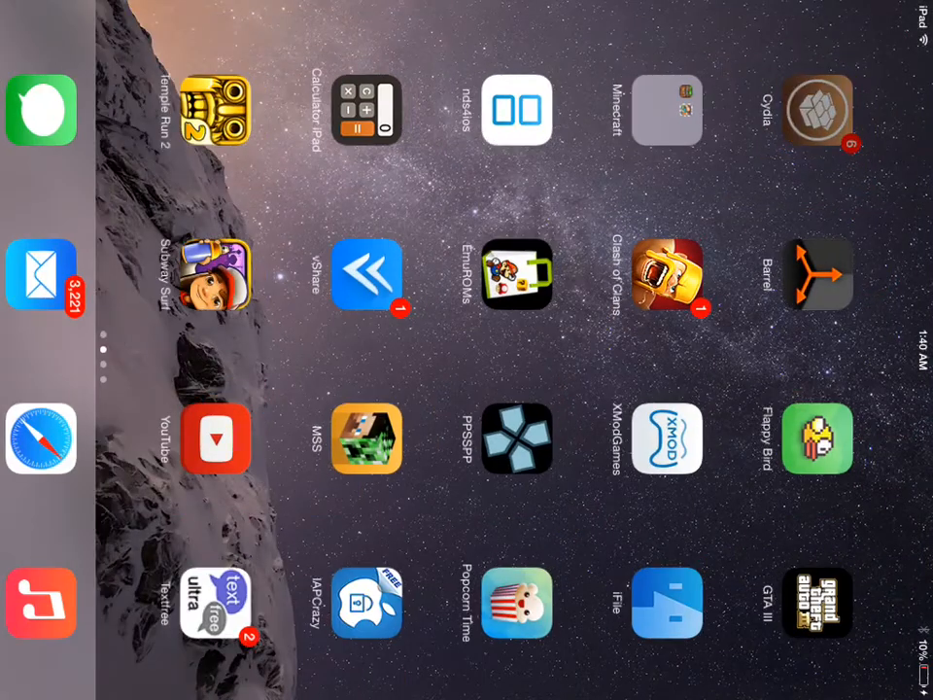
Step: Open Cydia's Sources in edit mode and bring up the empty Cydia/APT URL prompt
{"action": "left_click", "coordinate": [817, 110]}
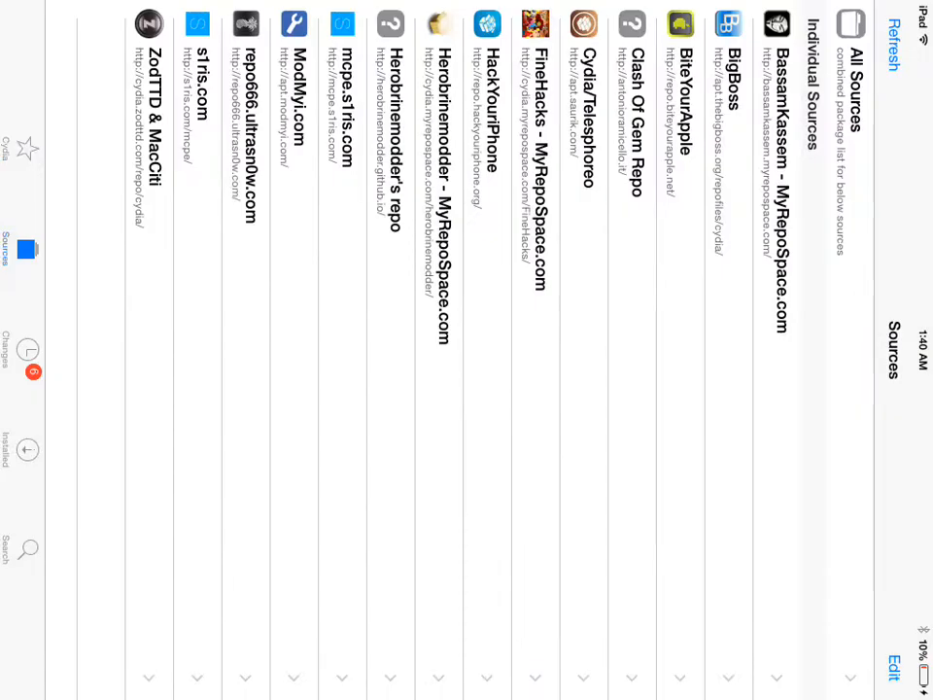
{"action": "left_click", "coordinate": [890, 666]}
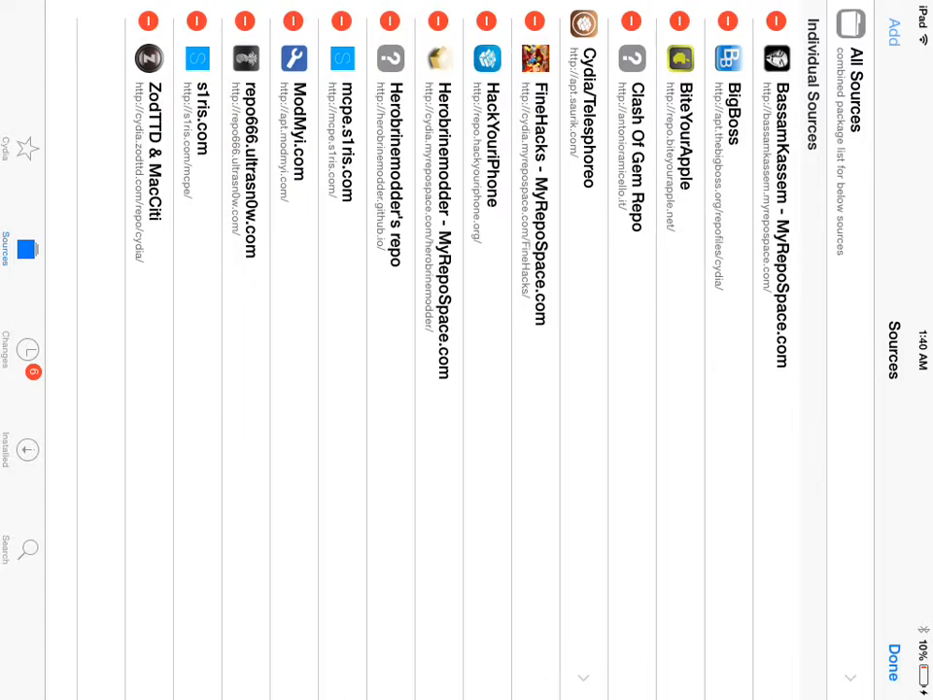
{"action": "left_click", "coordinate": [890, 37]}
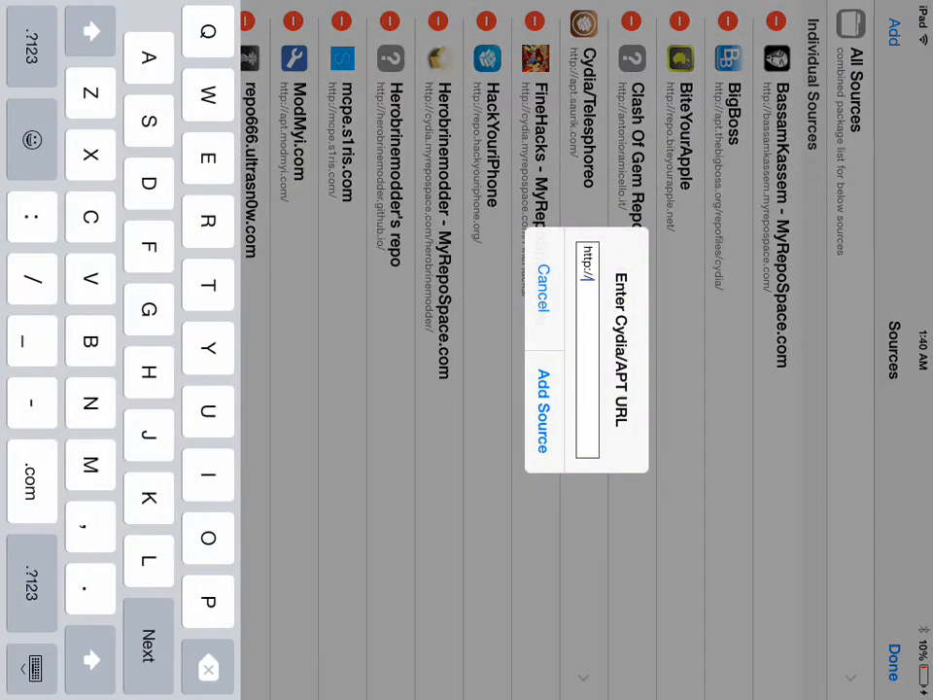
{"action": "left_click", "coordinate": [541, 296]}
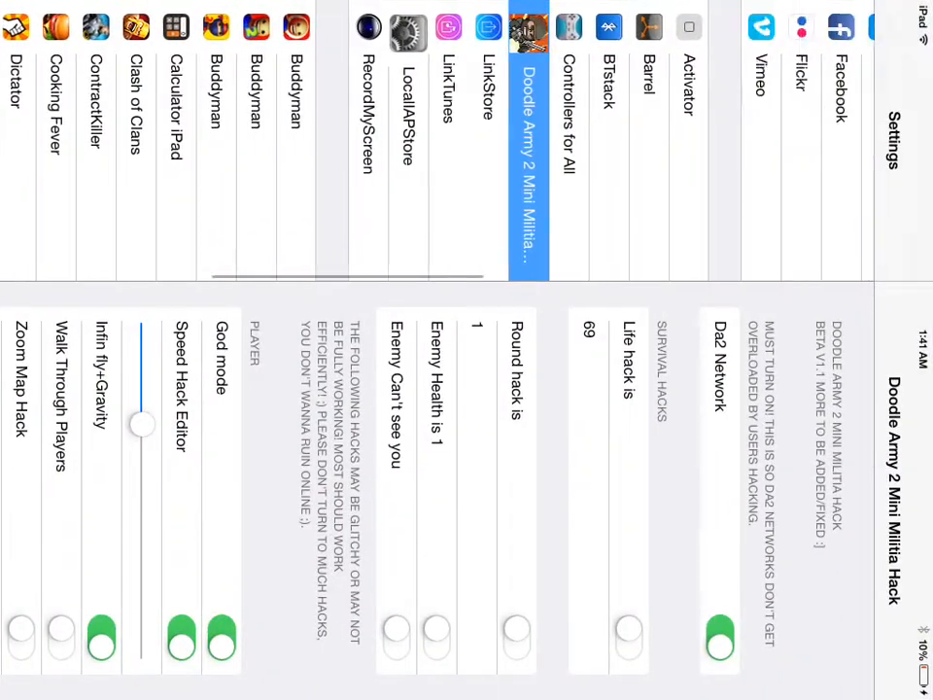
Step: Scroll through the Mini Militia Hack toggles to confirm walls, ammo, nades and clip hacks are enabled
{"action": "scroll", "scroll_direction": "left", "scroll_amount": 3}
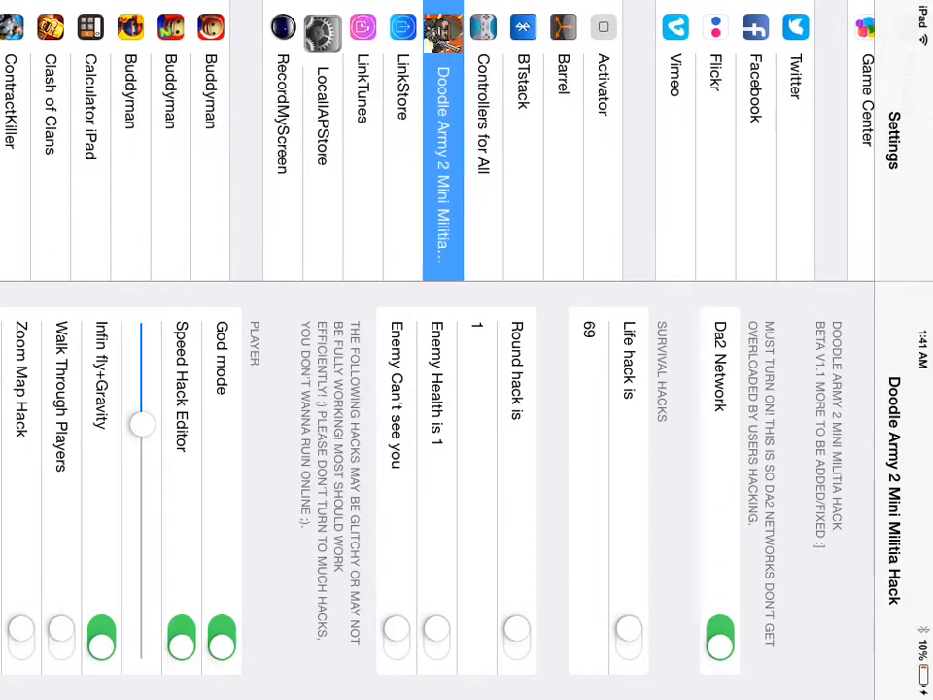
{"action": "scroll", "scroll_direction": "left", "scroll_amount": 3}
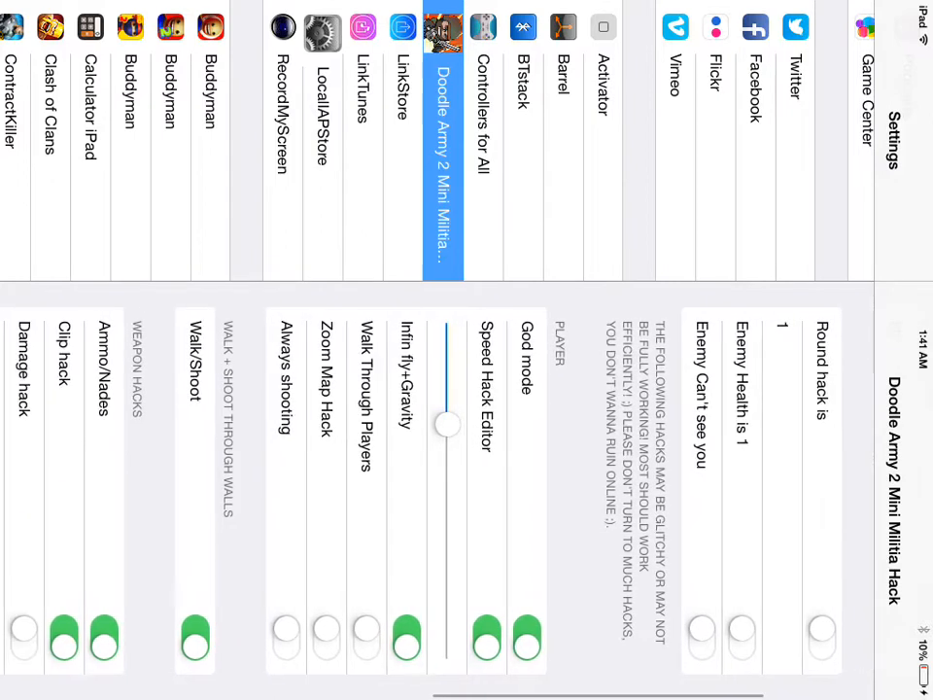
{"action": "scroll", "scroll_direction": "left", "scroll_amount": 3}
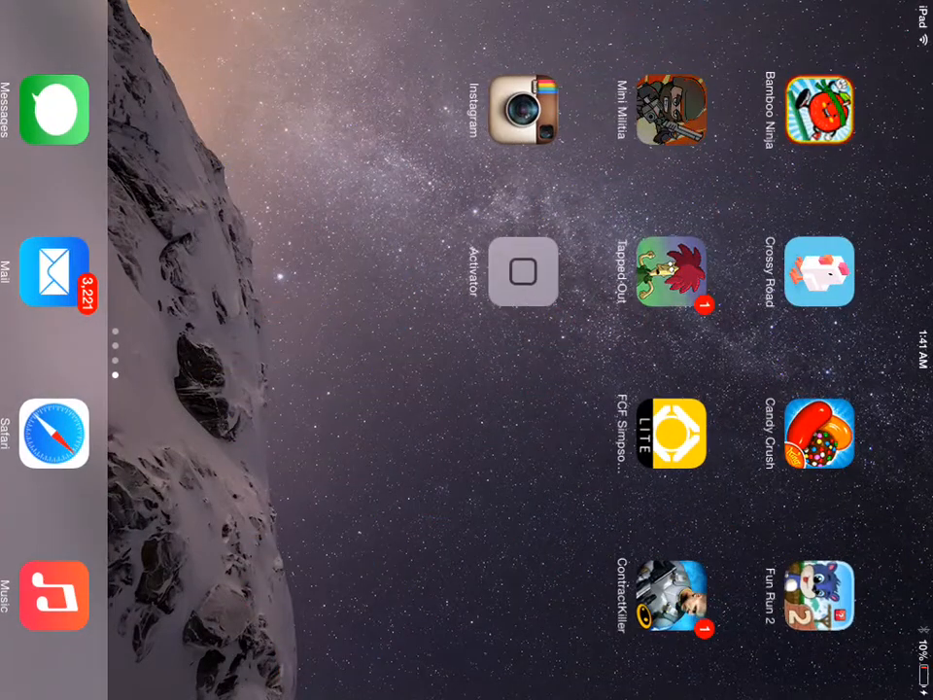
Step: Launch Mini Militia, dismiss the Enjoy message and answer the location access request
{"action": "left_click", "coordinate": [671, 107]}
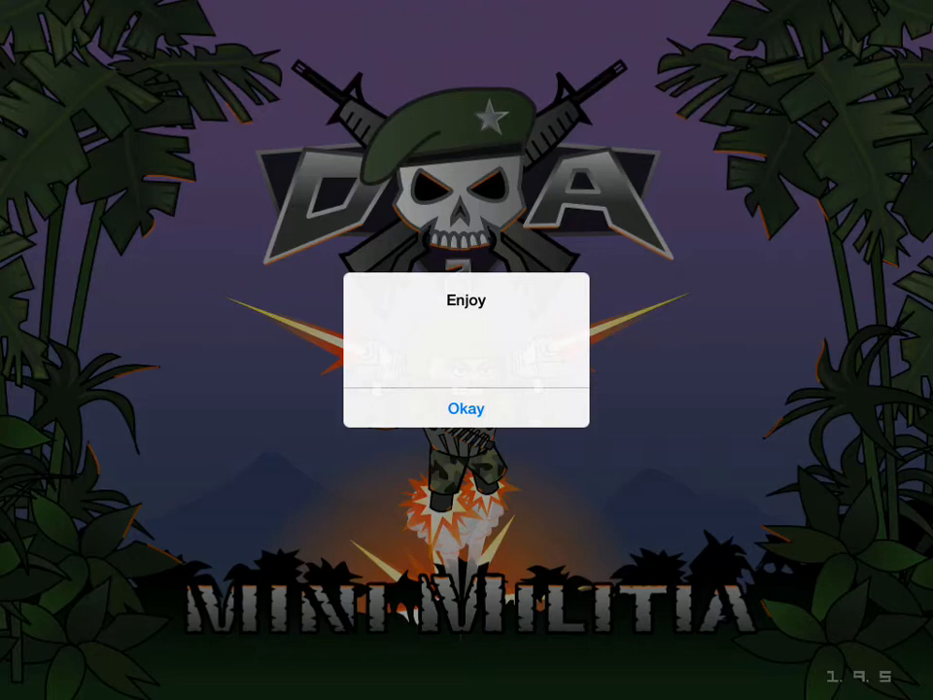
{"action": "left_click", "coordinate": [465, 408]}
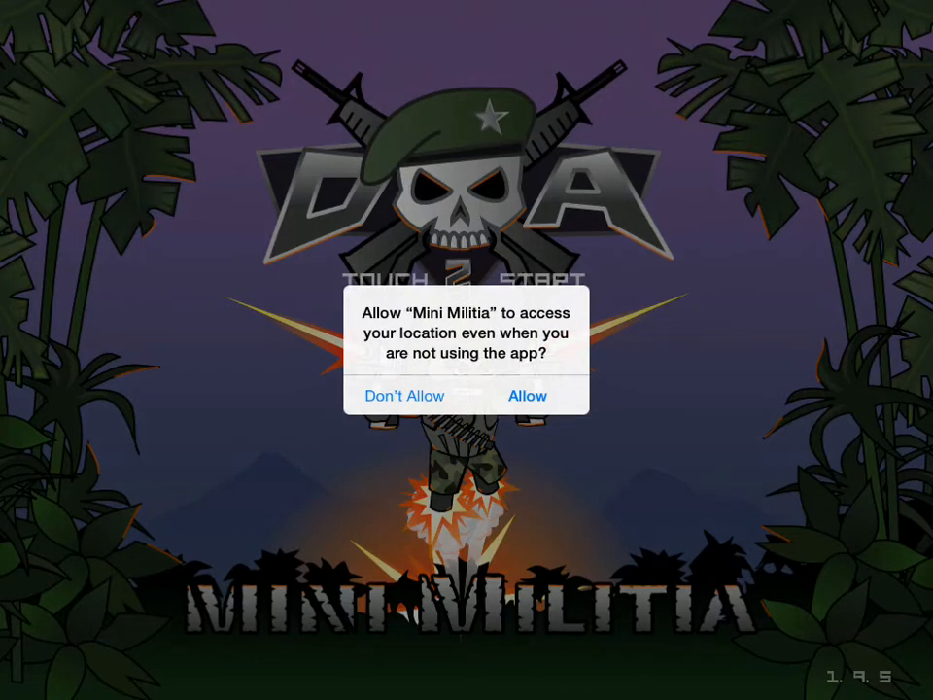
{"action": "left_click", "coordinate": [527, 395]}
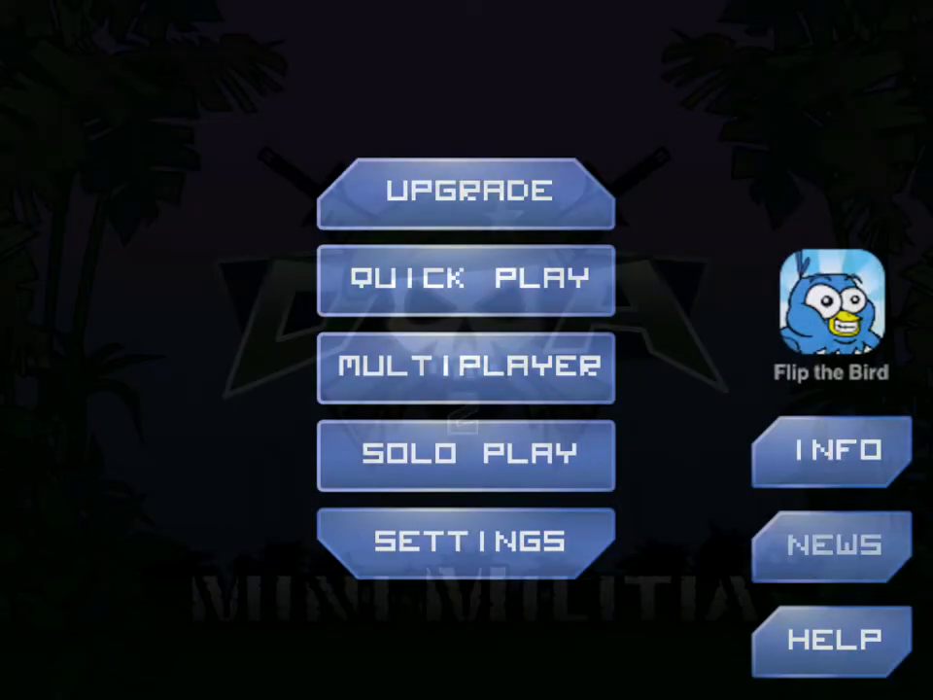
Step: Try Multiplayer Online twice, dismissing the Game Center Required warning each time
{"action": "left_click", "coordinate": [466, 367]}
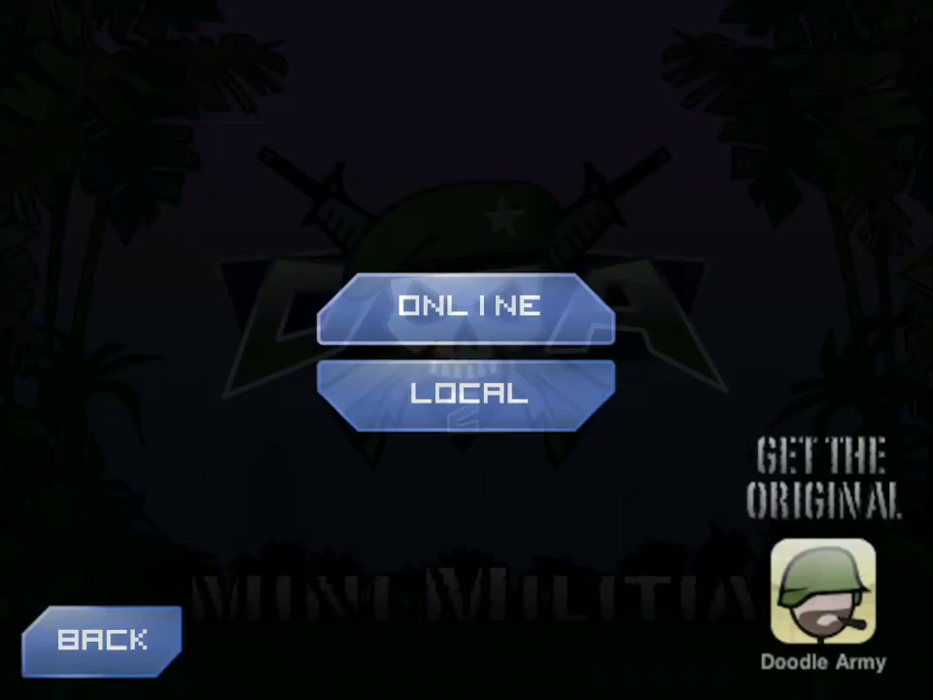
{"action": "left_click", "coordinate": [465, 309]}
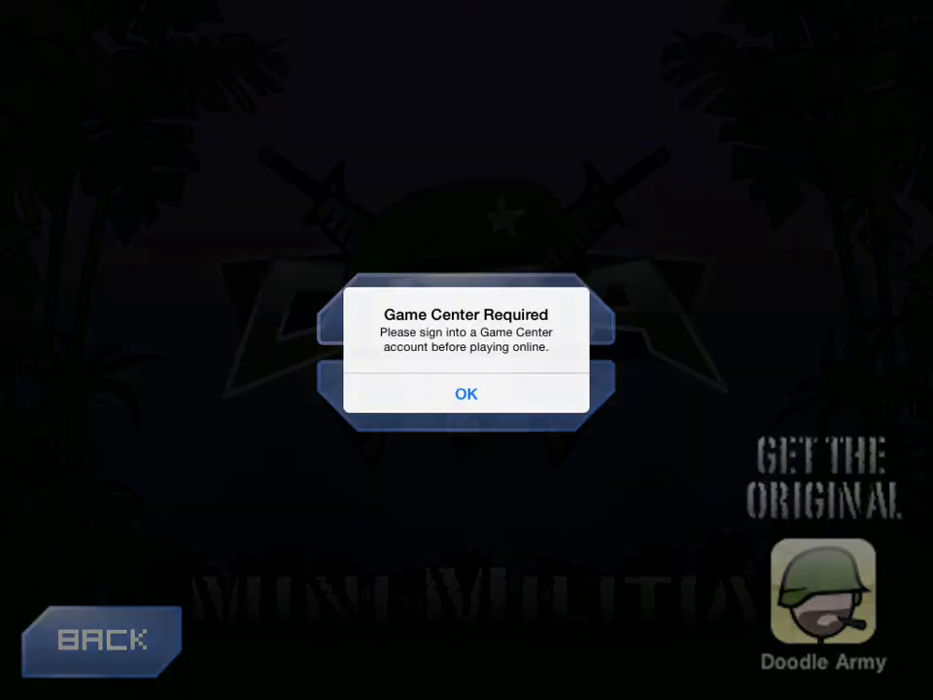
{"action": "left_click", "coordinate": [465, 394]}
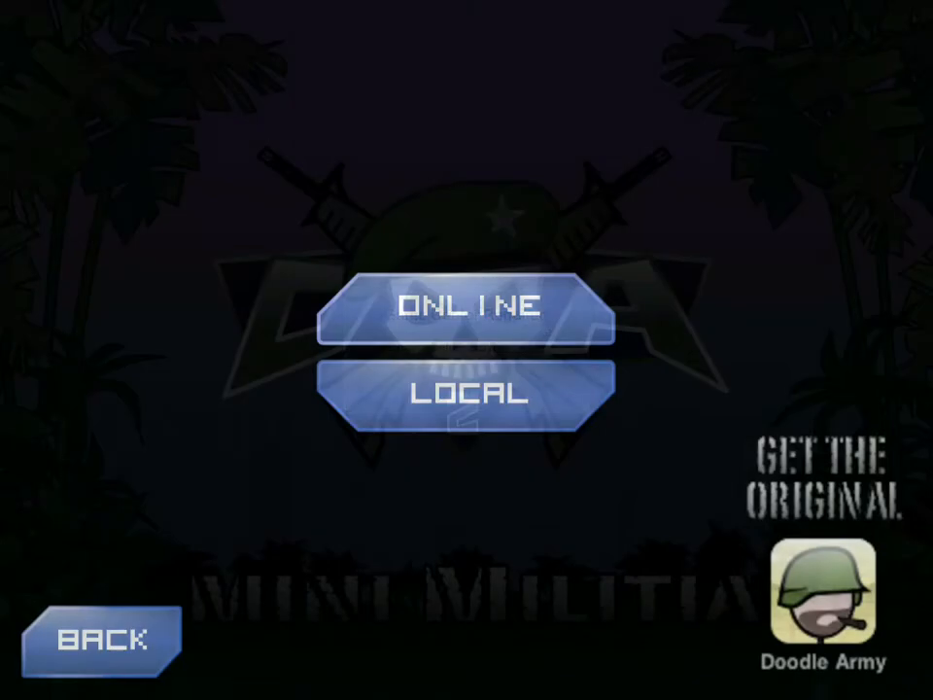
{"action": "left_click", "coordinate": [465, 308]}
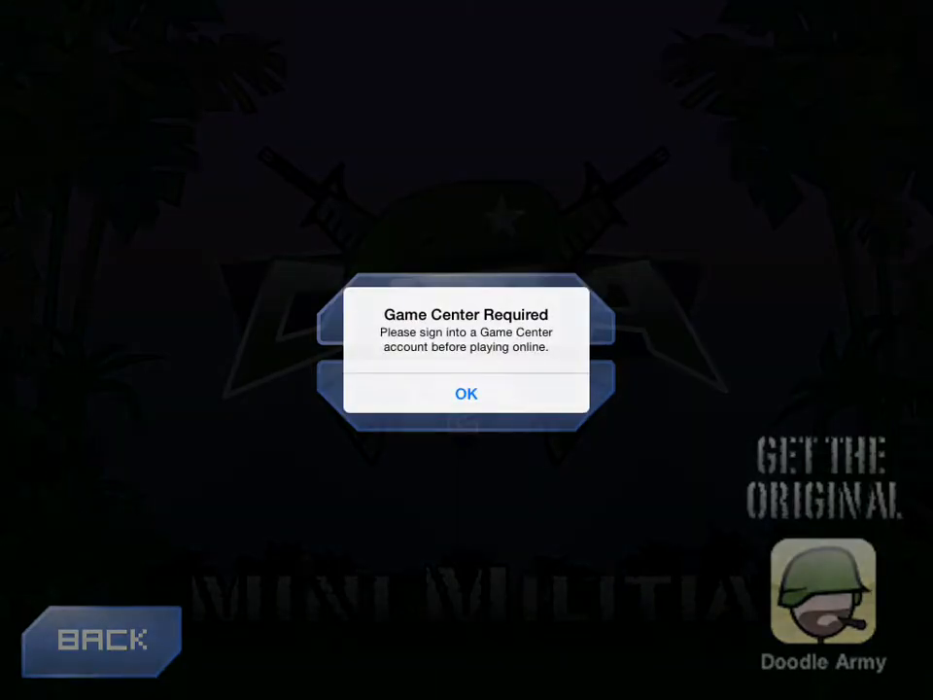
{"action": "left_click", "coordinate": [466, 392]}
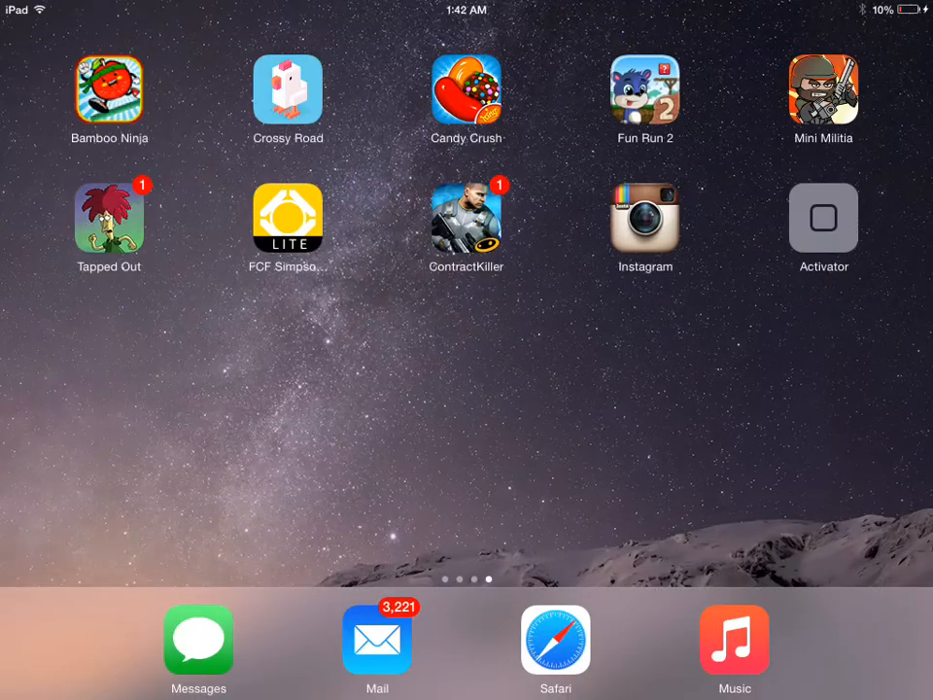
Step: After signing into Game Center, relaunch Mini Militia and enter the online multiplayer lobby
{"action": "left_click", "coordinate": [822, 92]}
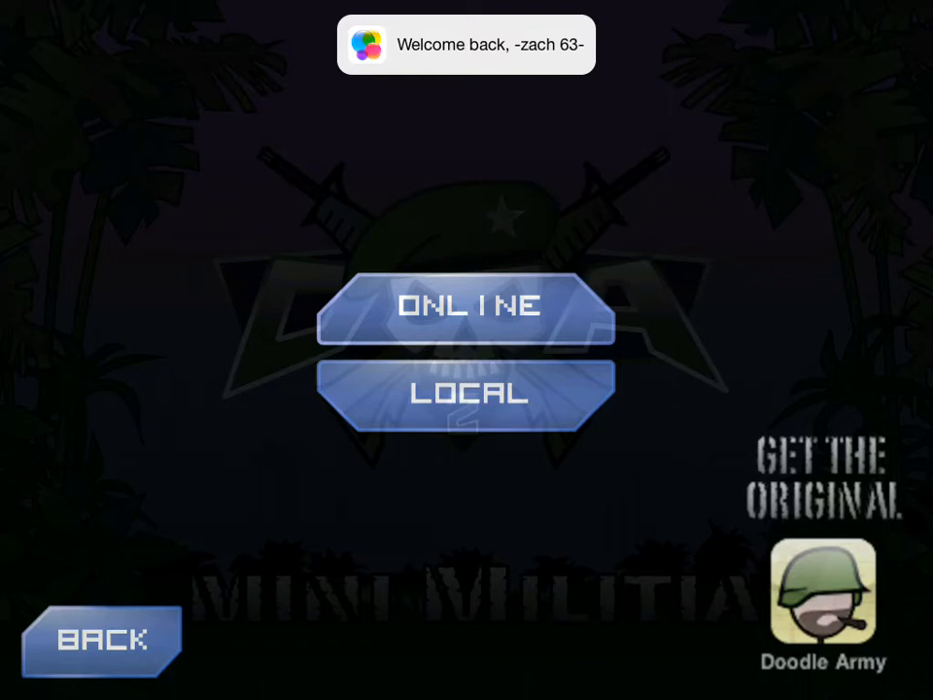
{"action": "left_click", "coordinate": [467, 308]}
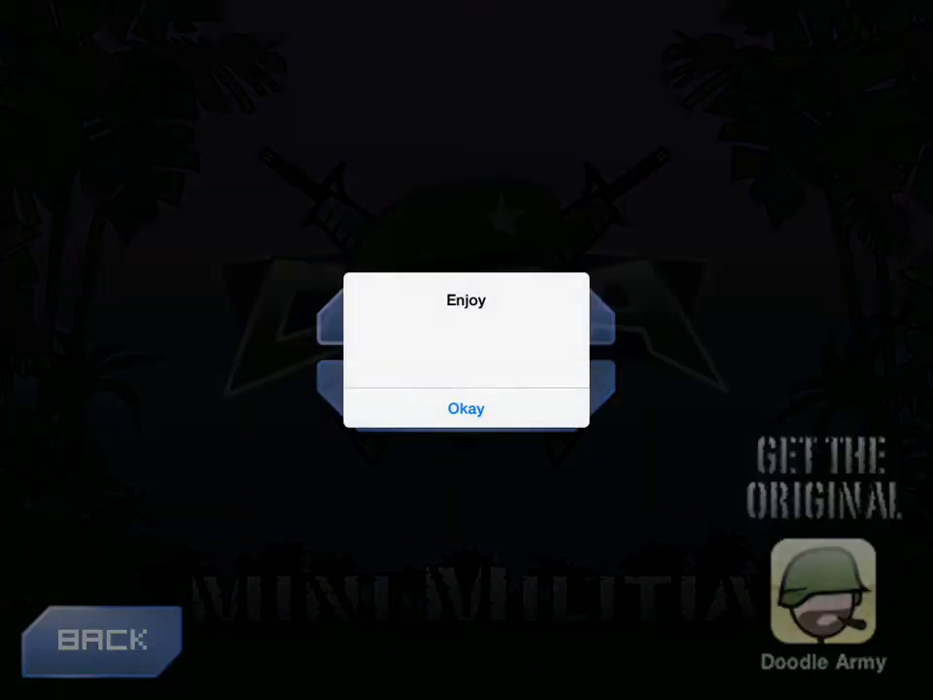
{"action": "left_click", "coordinate": [465, 408]}
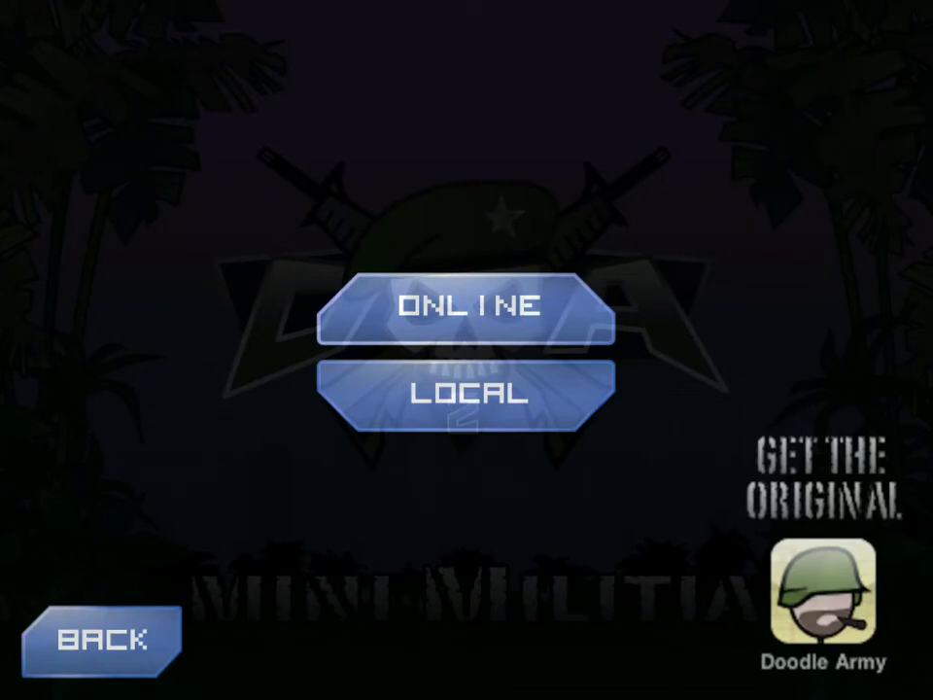
{"action": "left_click", "coordinate": [468, 309]}
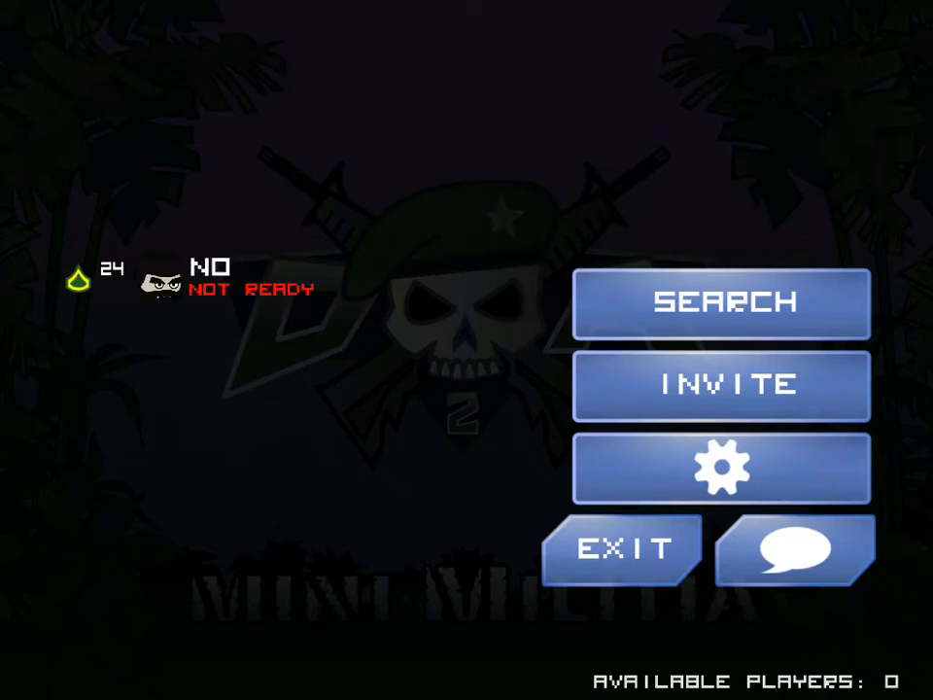
Step: Search for an online match, restart the search, and mark yourself ready when players join
{"action": "left_click", "coordinate": [722, 304]}
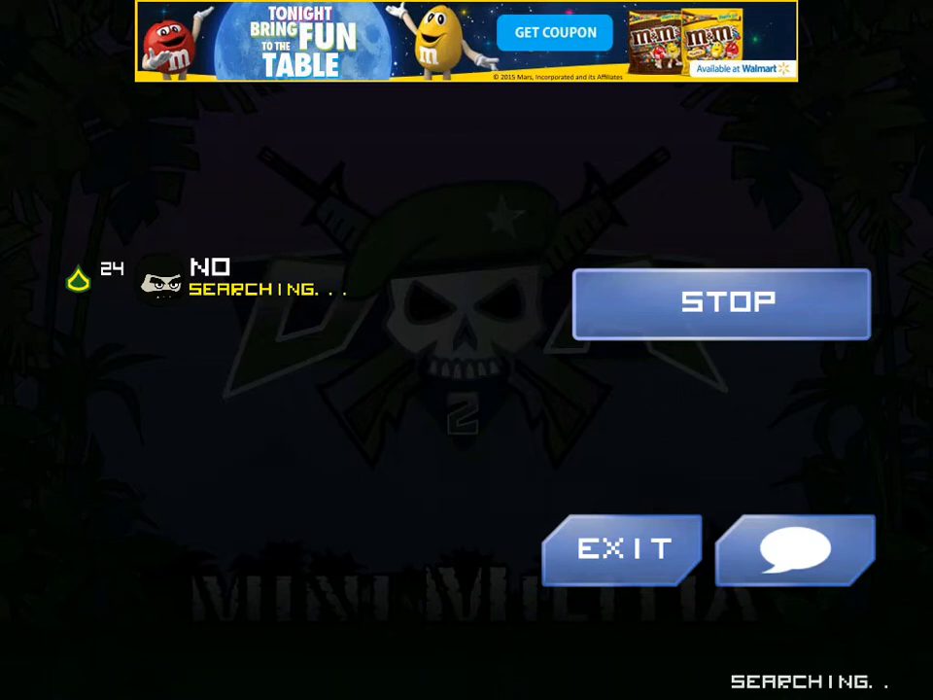
{"action": "left_click", "coordinate": [721, 302]}
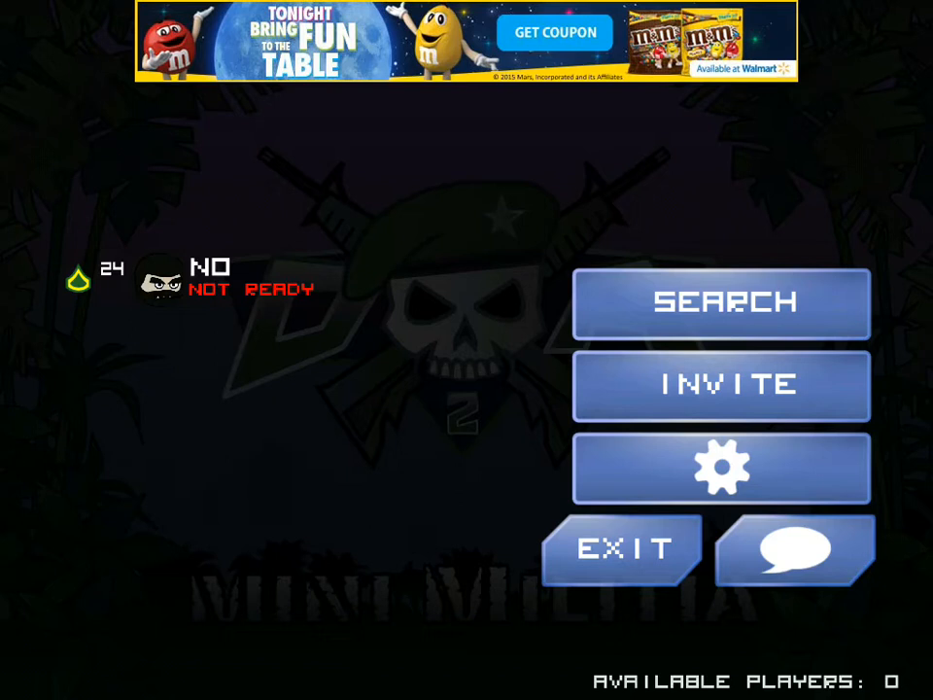
{"action": "left_click", "coordinate": [721, 302]}
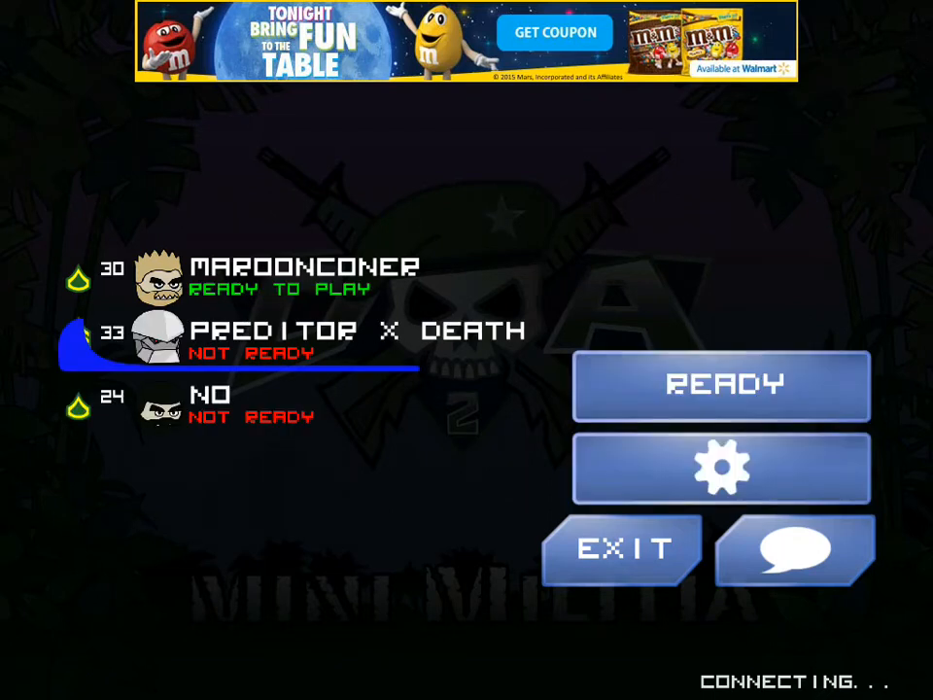
{"action": "left_click", "coordinate": [721, 385]}
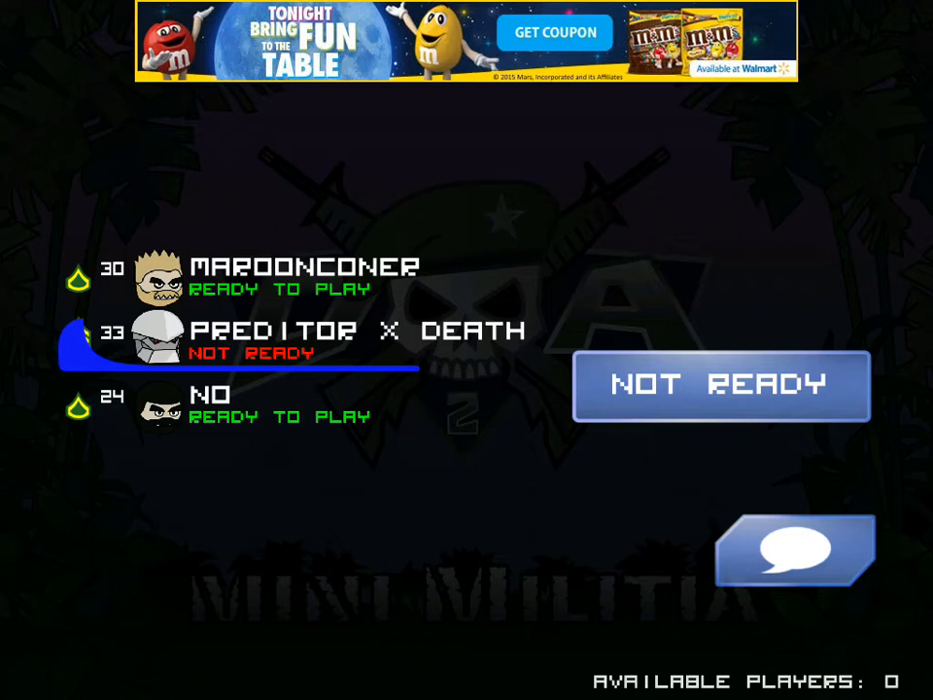
Step: Send the chat message 'U' to the match lobby
{"action": "left_click", "coordinate": [794, 551]}
{"action": "type", "text": "R"}
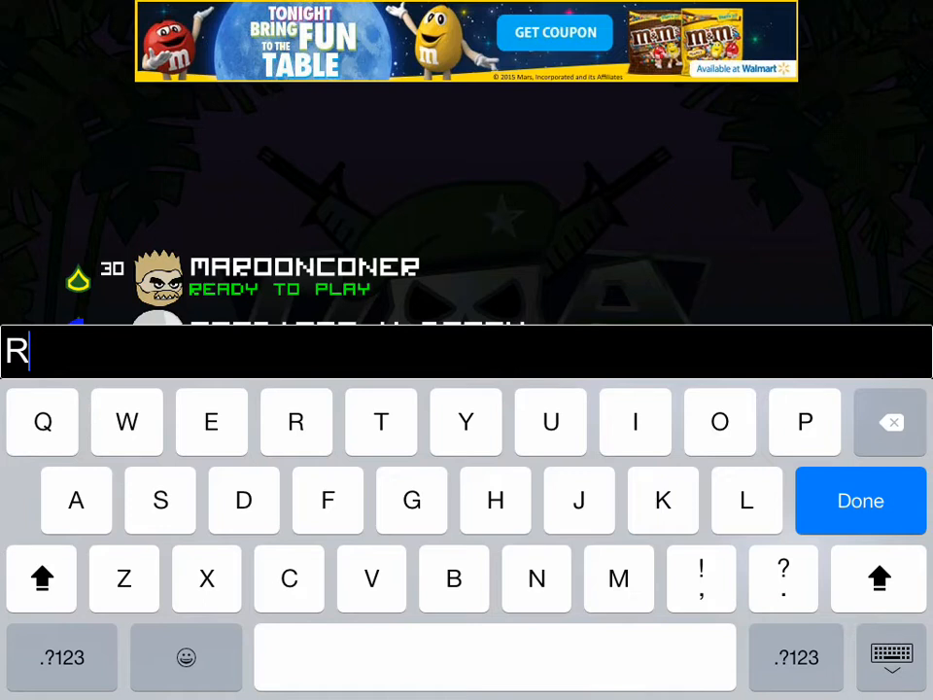
{"action": "type", "text": "U"}
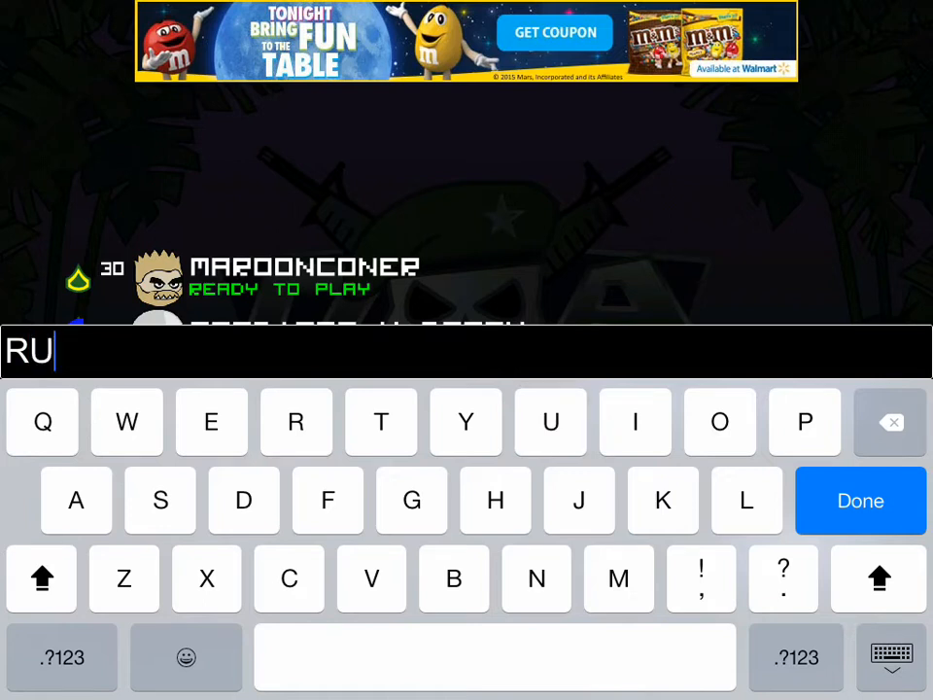
{"action": "left_click", "coordinate": [859, 500]}
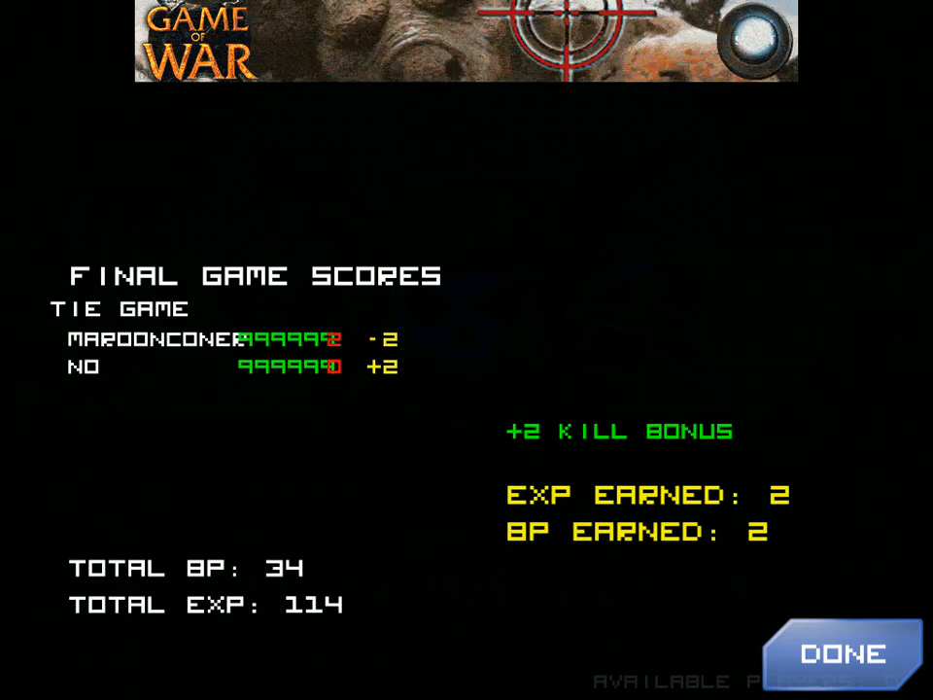
Step: Close the Final Game Scores after the tie to return to the online lobby
{"action": "left_click", "coordinate": [843, 653]}
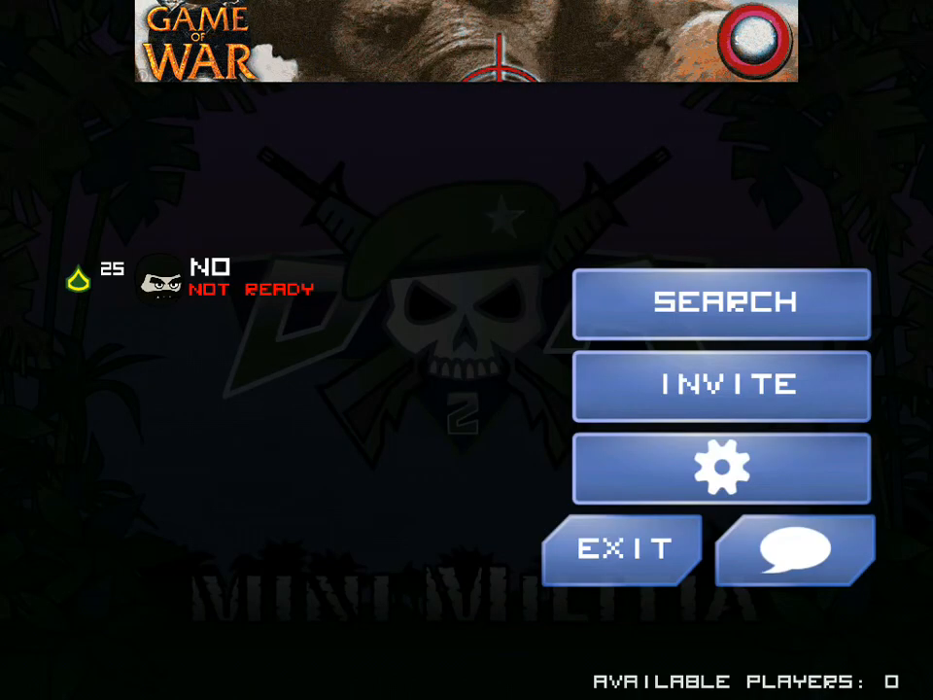